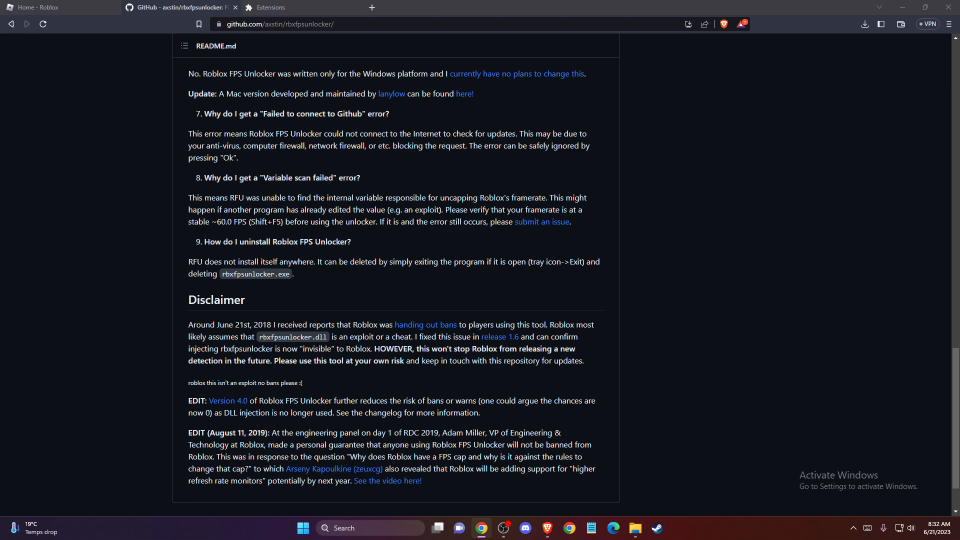
mouse_move(301, 66)
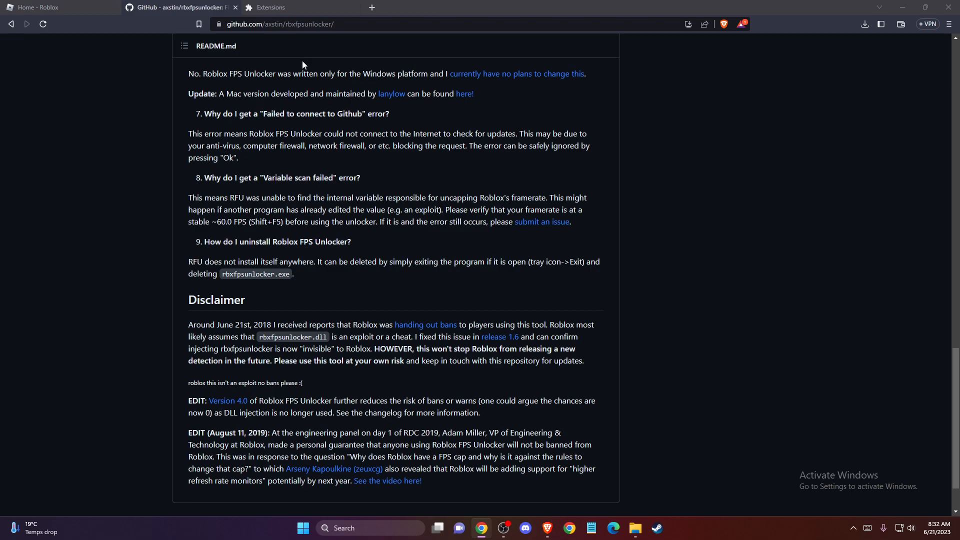
mouse_move(203, 244)
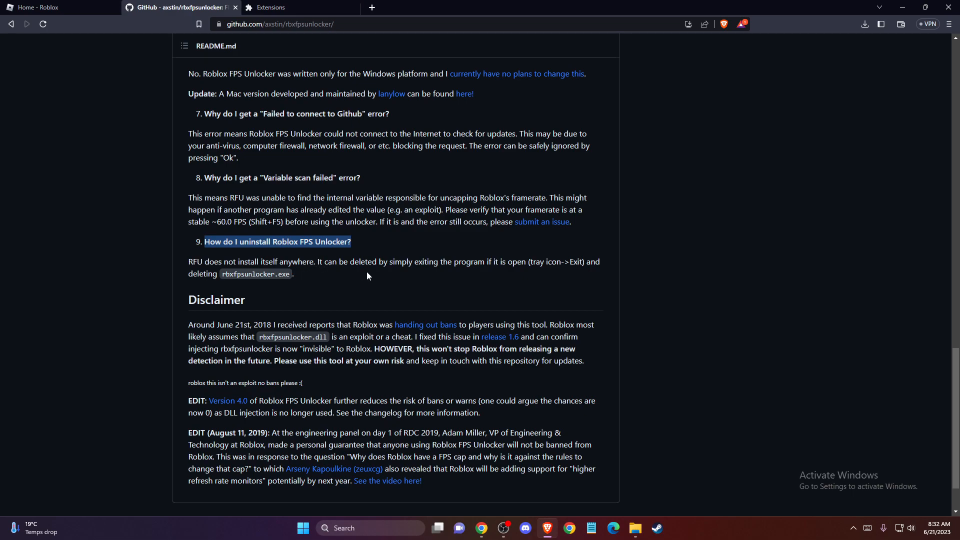
mouse_move(428, 271)
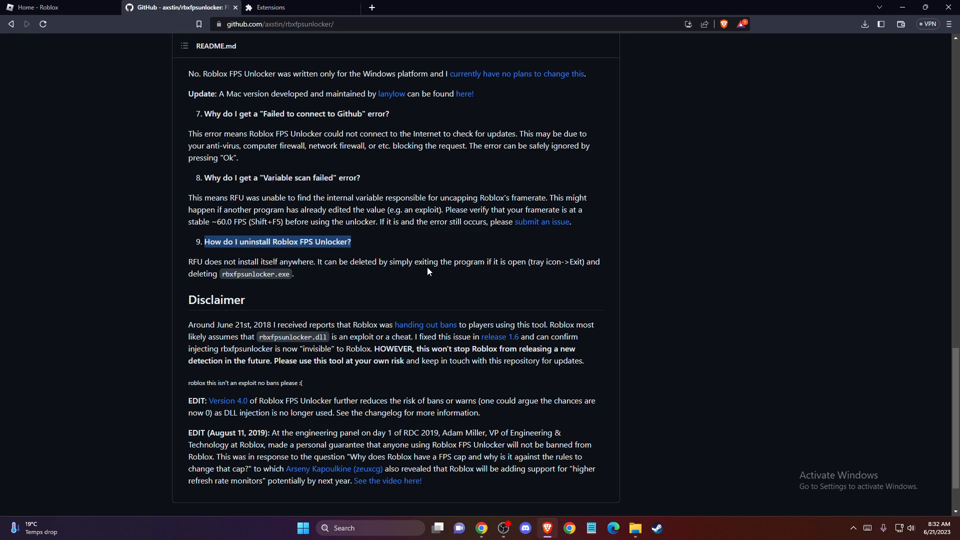
mouse_move(591, 273)
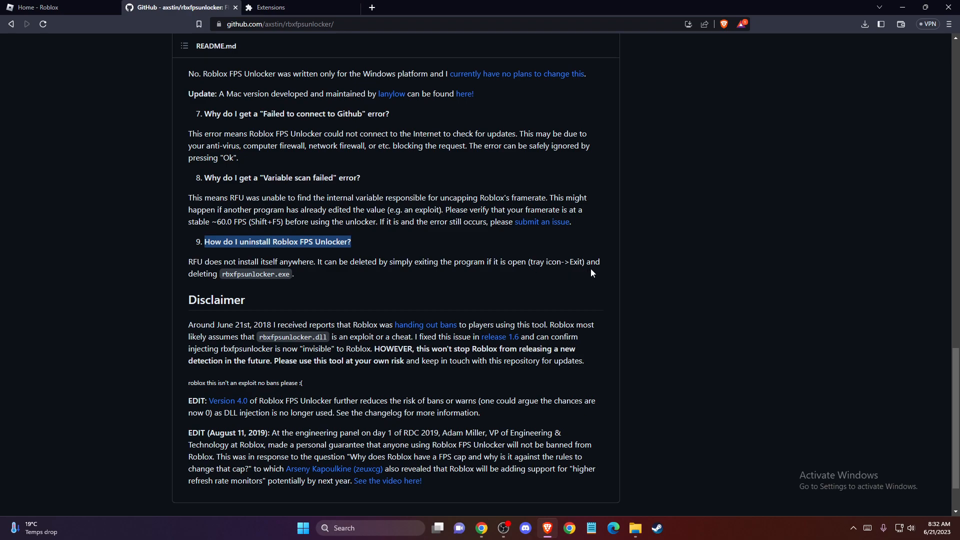
mouse_move(261, 288)
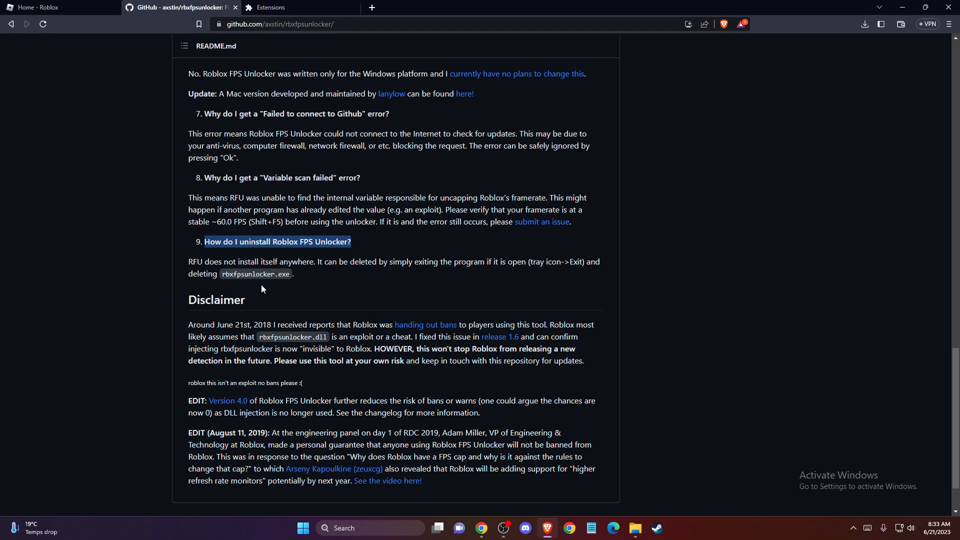
mouse_move(277, 283)
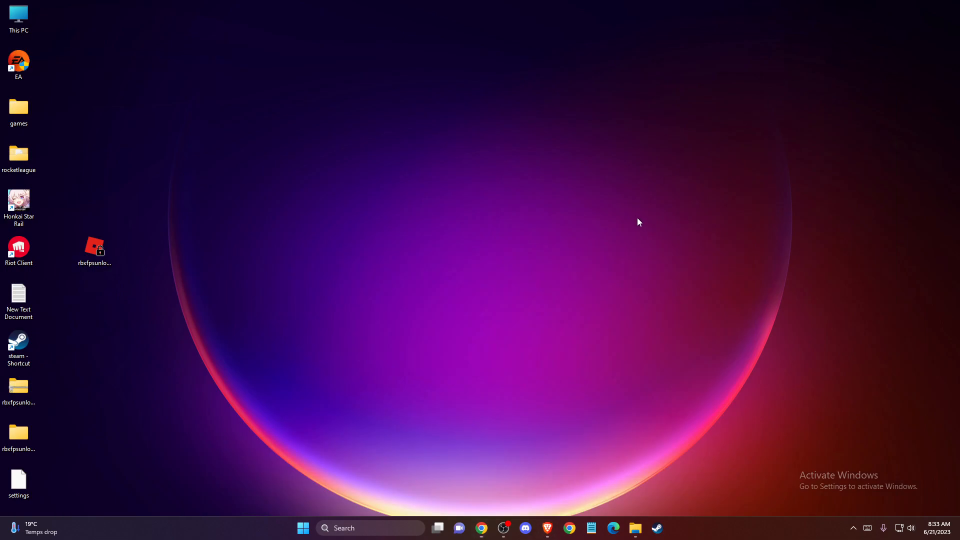
Exit the running Roblox FPS Unlocker from its tray-overflow icon menu
left_click(853, 528)
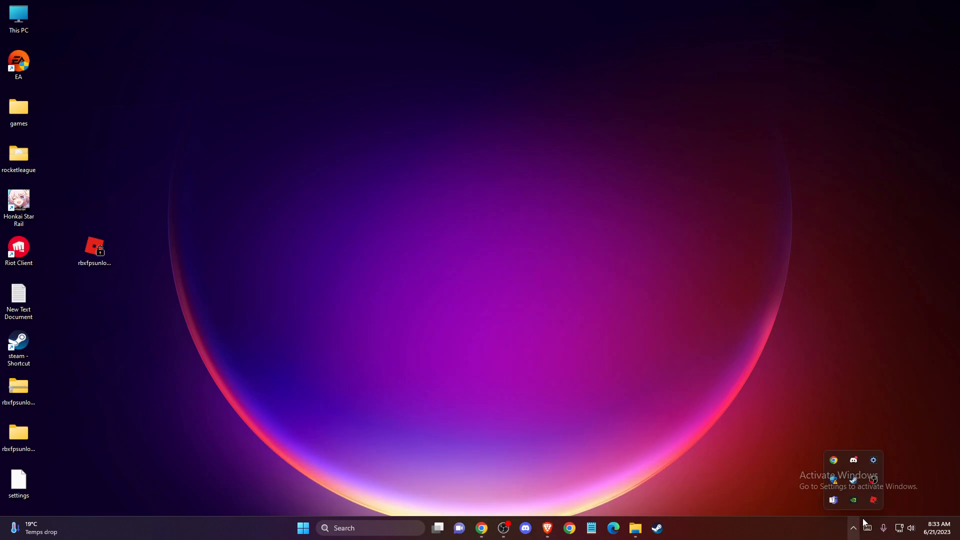
right_click(874, 500)
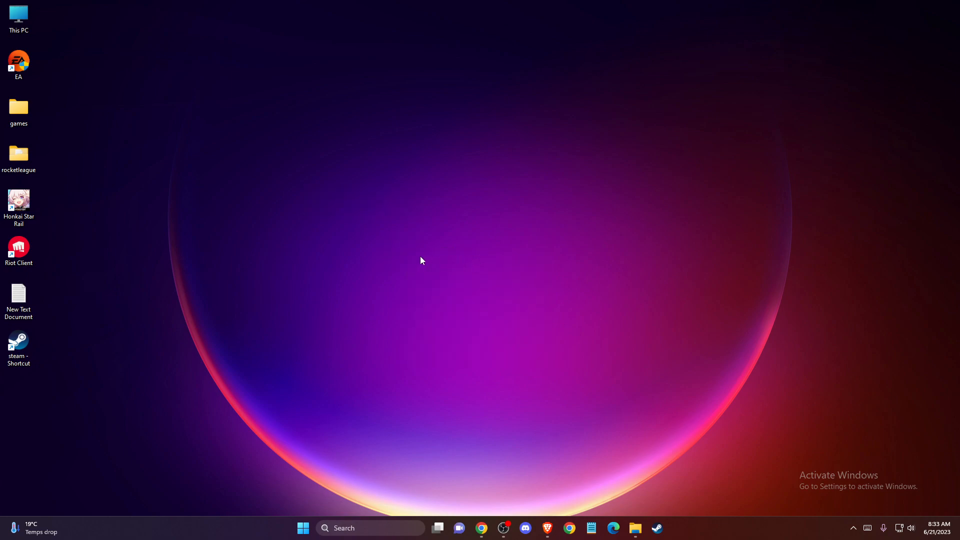
mouse_move(324, 353)
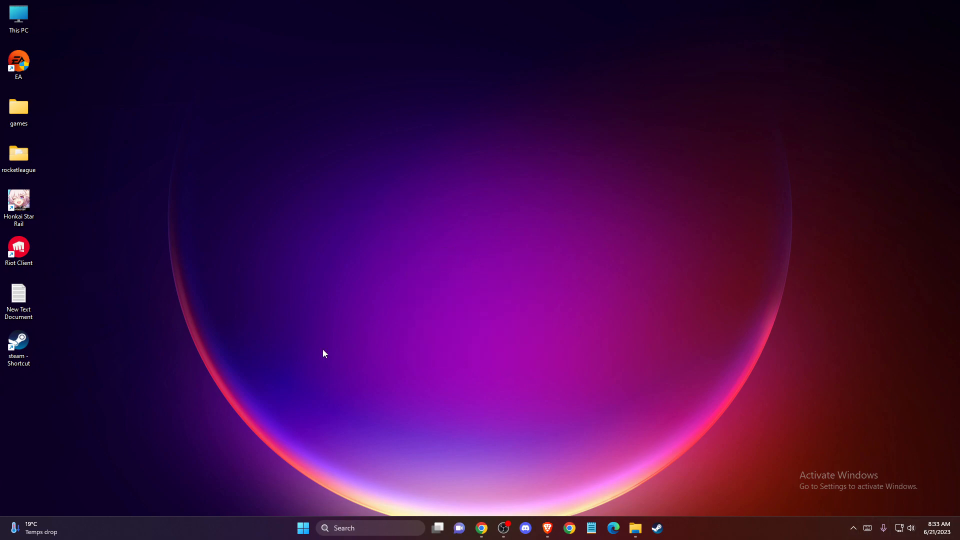
mouse_move(407, 416)
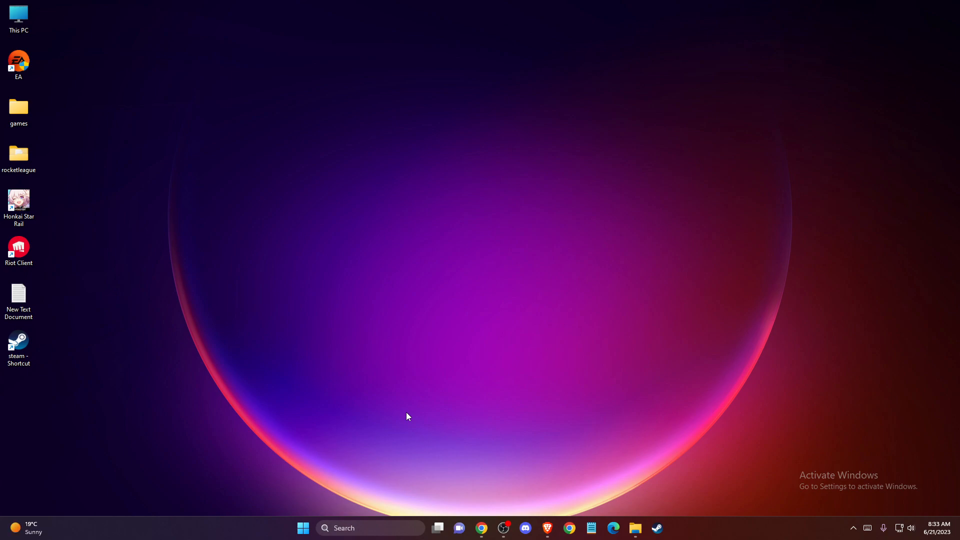
mouse_move(421, 401)
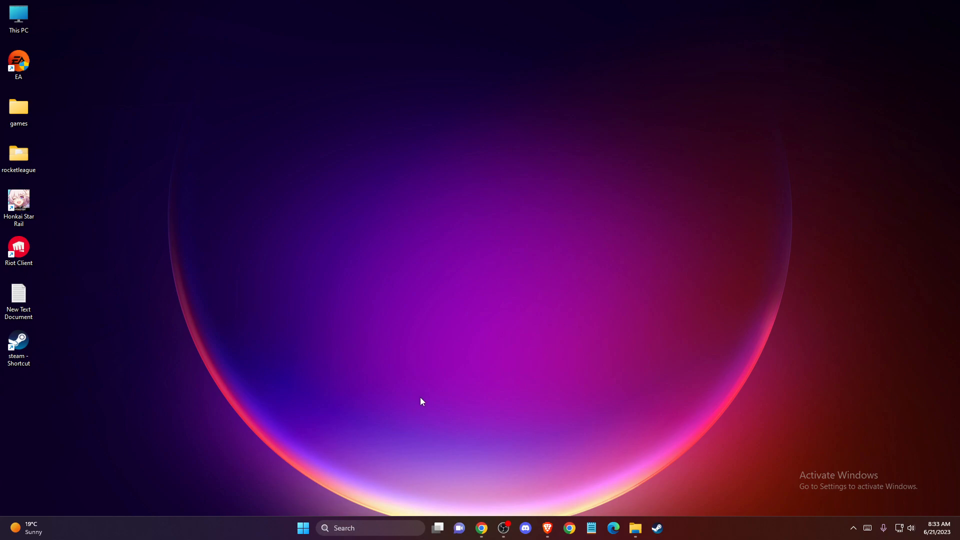